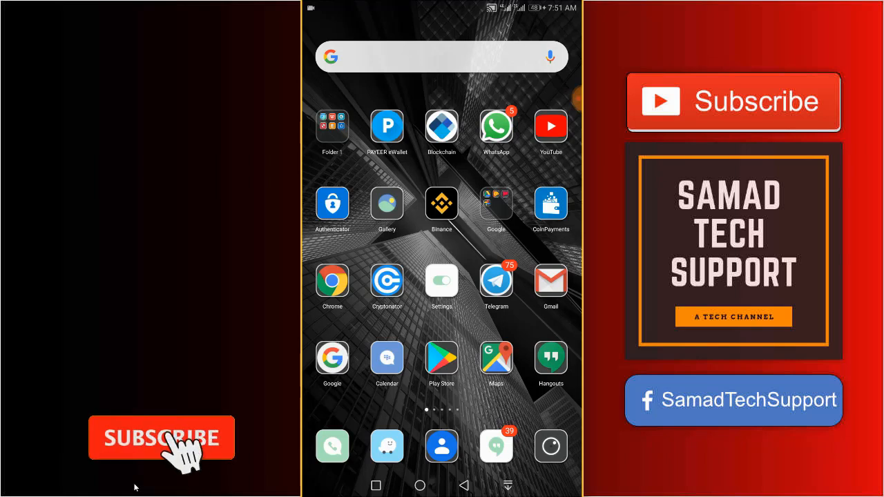
View the shared gmail signup link in Messenger's in-app browser, then return to the conversation
{"action": "left_click", "coordinate": [161, 438]}
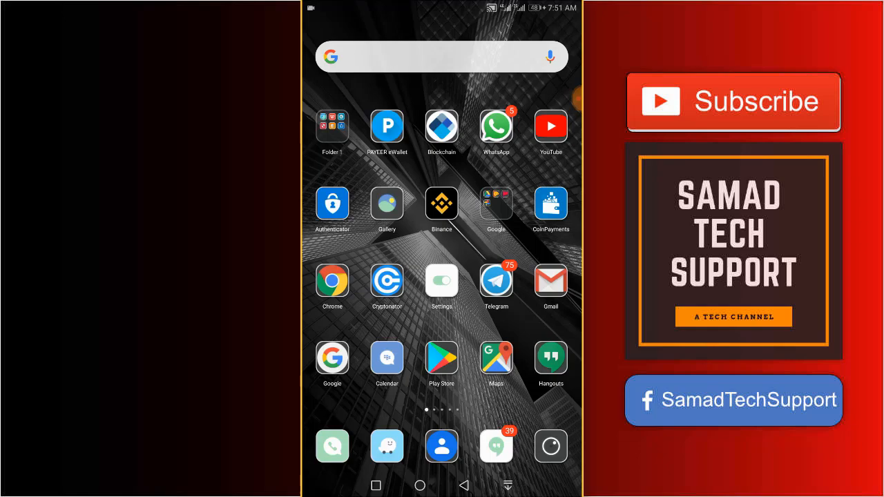
{"action": "scroll", "scroll_direction": "left", "scroll_amount": 3}
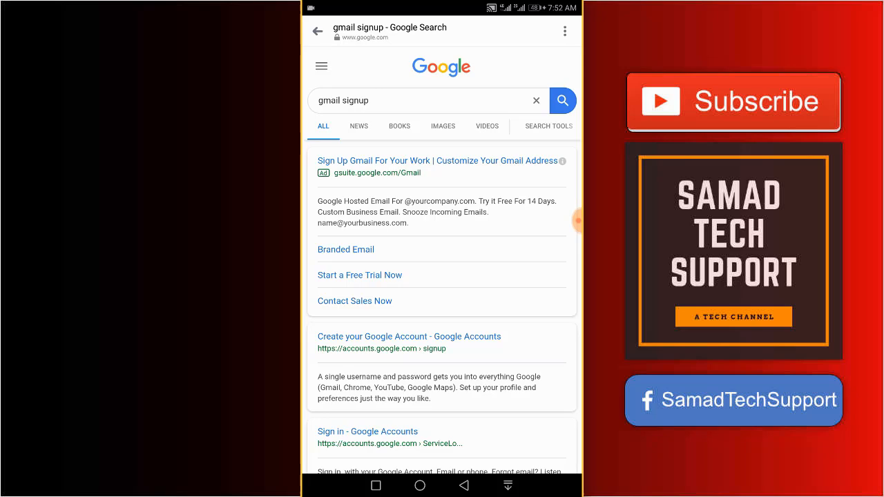
{"action": "left_click", "coordinate": [318, 30]}
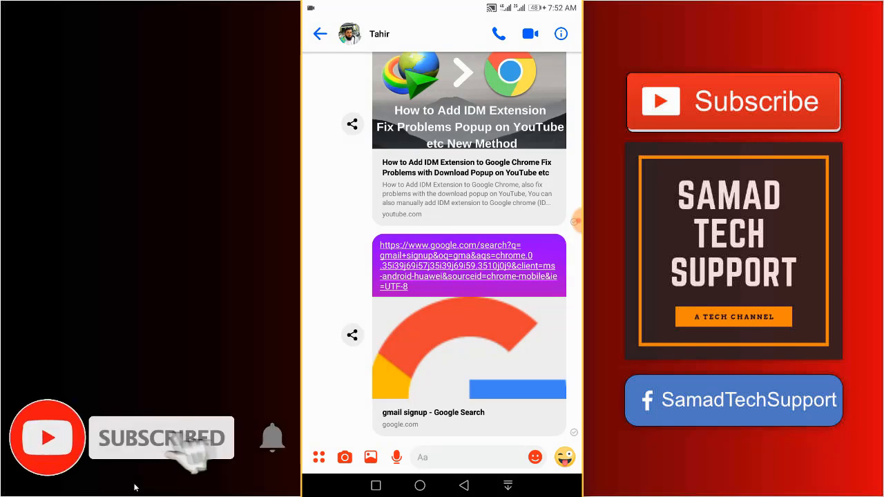
Go to the Me settings page and scroll to the Photos & Media option
{"action": "left_click", "coordinate": [319, 33]}
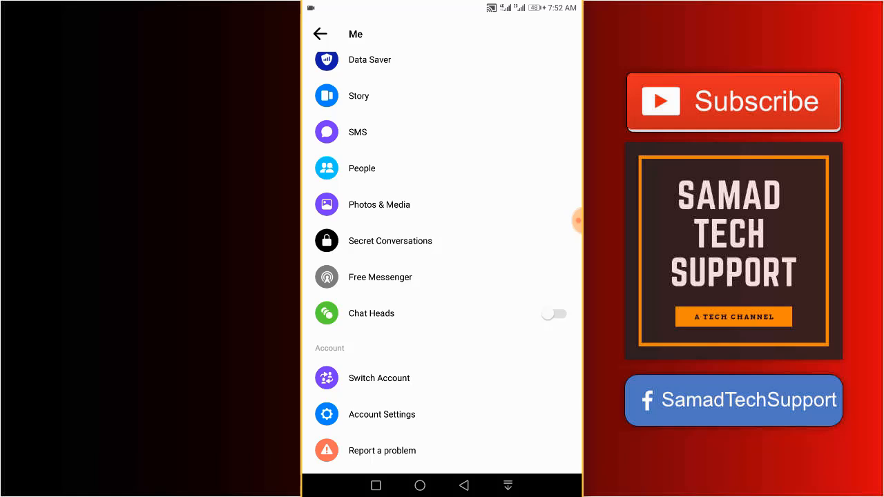
{"action": "scroll", "scroll_direction": "down", "scroll_amount": 3}
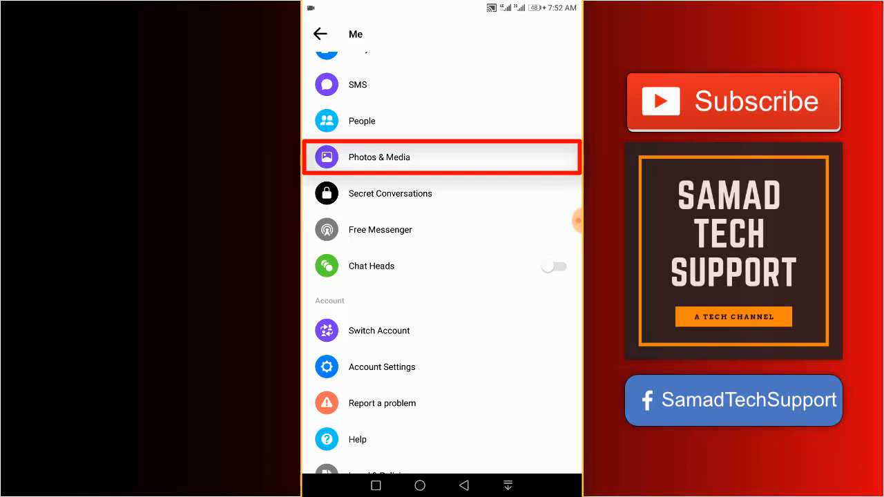
In Photos & Media, switch on Open Links in Default Browser and return to settings
{"action": "left_click", "coordinate": [442, 158]}
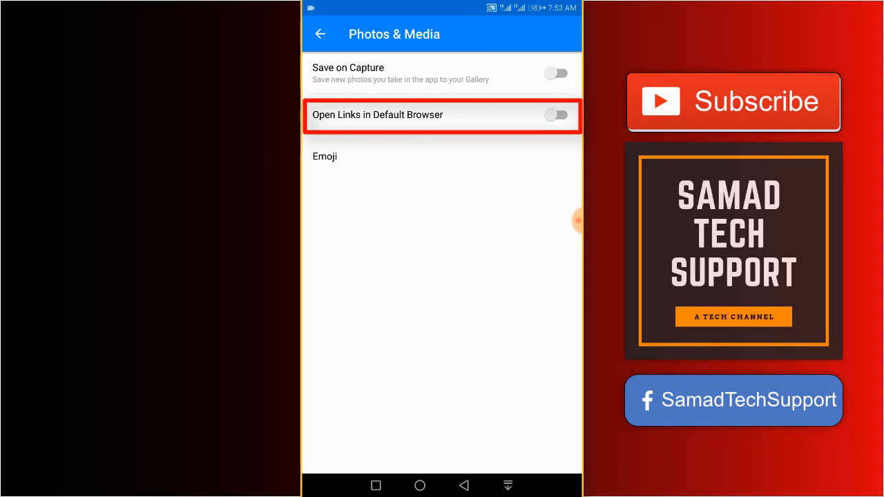
{"action": "left_click", "coordinate": [556, 115]}
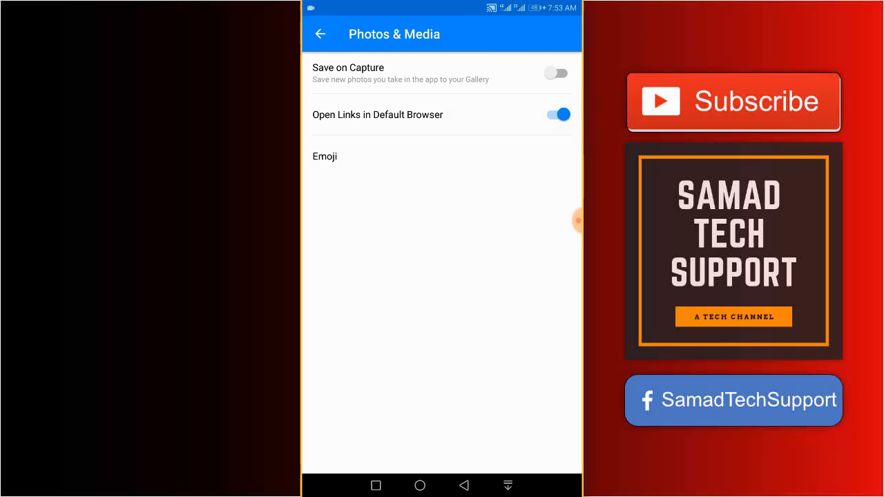
{"action": "left_click", "coordinate": [321, 34]}
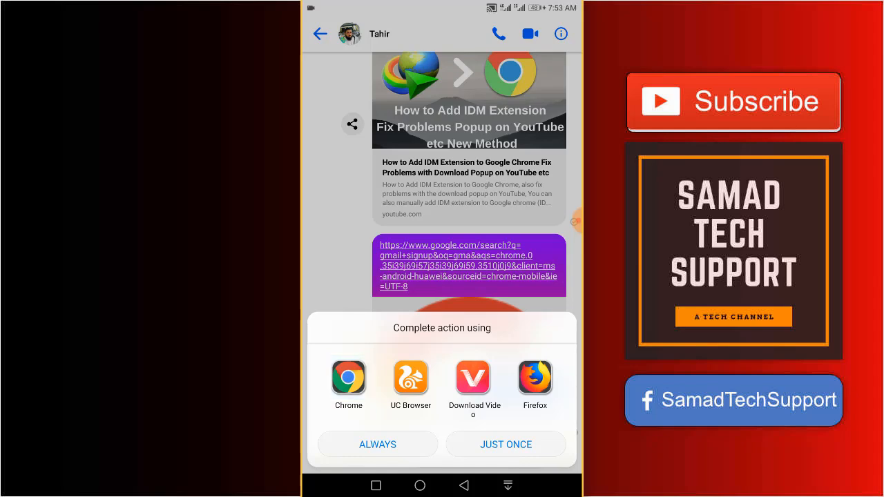
Open the shared gmail signup link from the chat in Chrome via the Complete action using dialog
{"action": "left_click", "coordinate": [348, 378]}
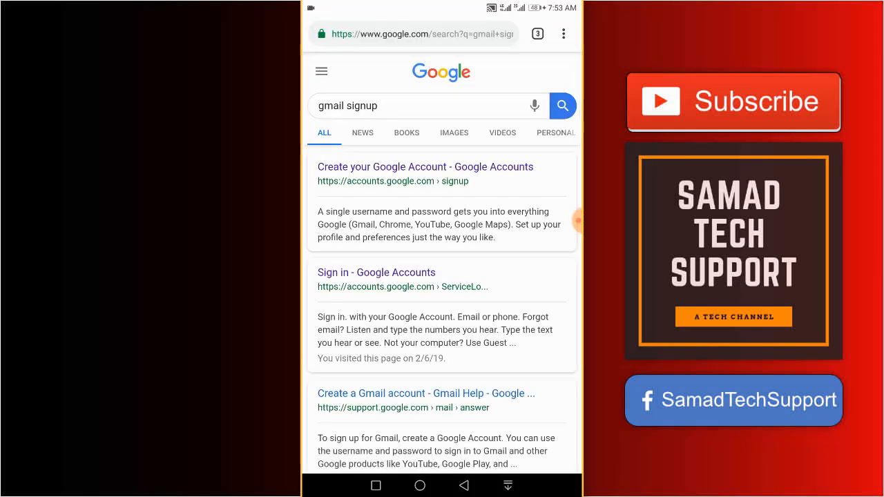